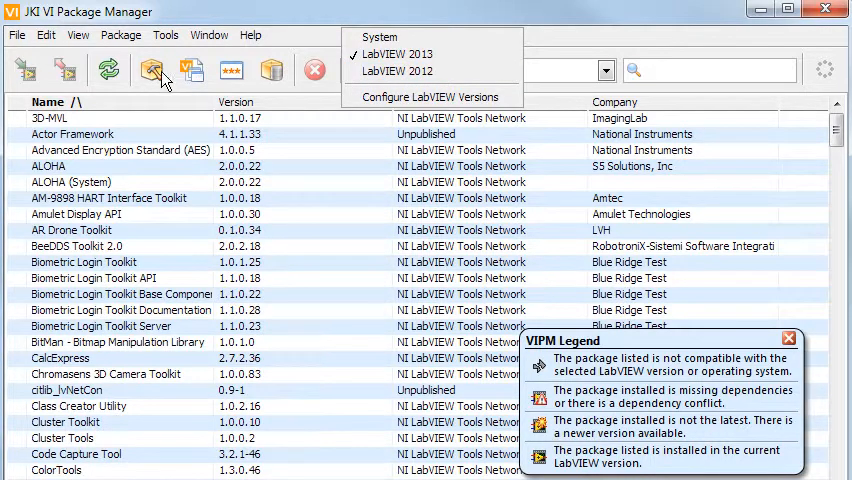
Step: Target LabVIEW 2013 and launch the VI Package Builder start window
{"action": "left_click", "coordinate": [152, 70]}
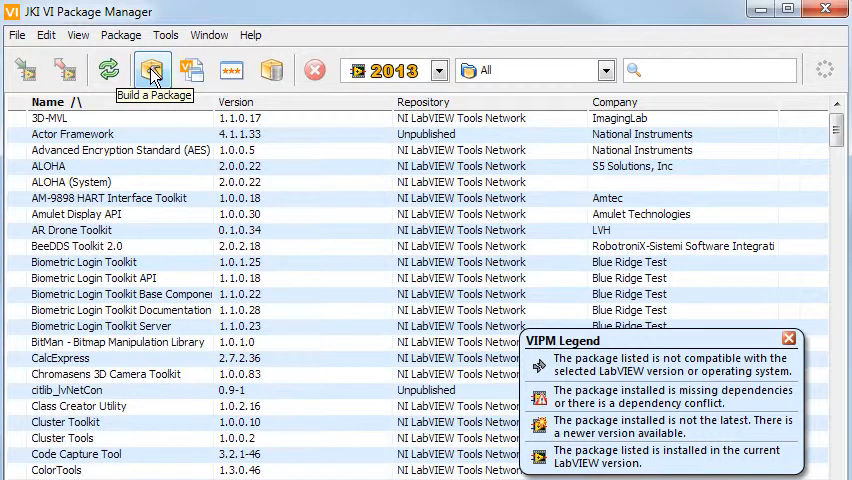
{"action": "left_click", "coordinate": [152, 70]}
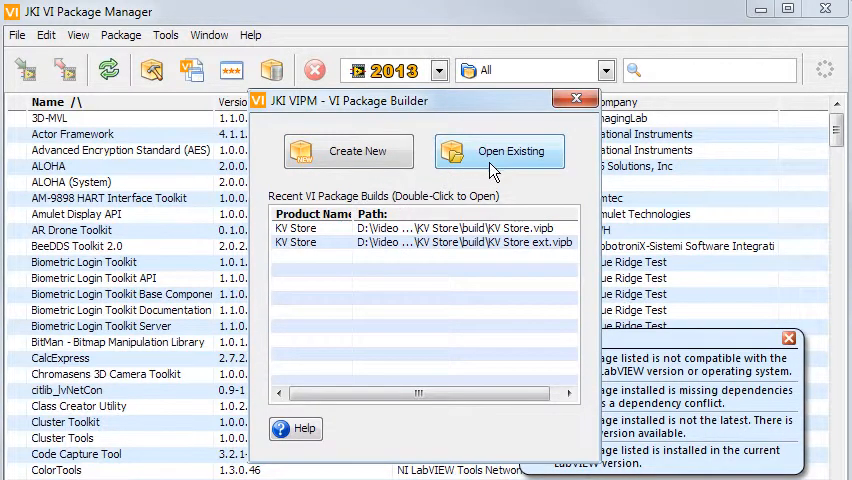
{"action": "mouse_move", "coordinate": [480, 196]}
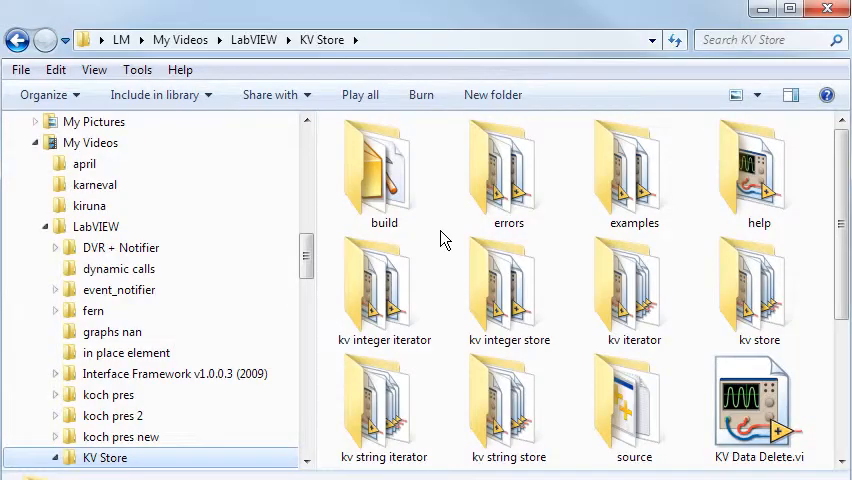
Step: Open KV Store.vipb from the build folder so its spec loads in VI Package Builder
{"action": "left_click", "coordinate": [384, 176]}
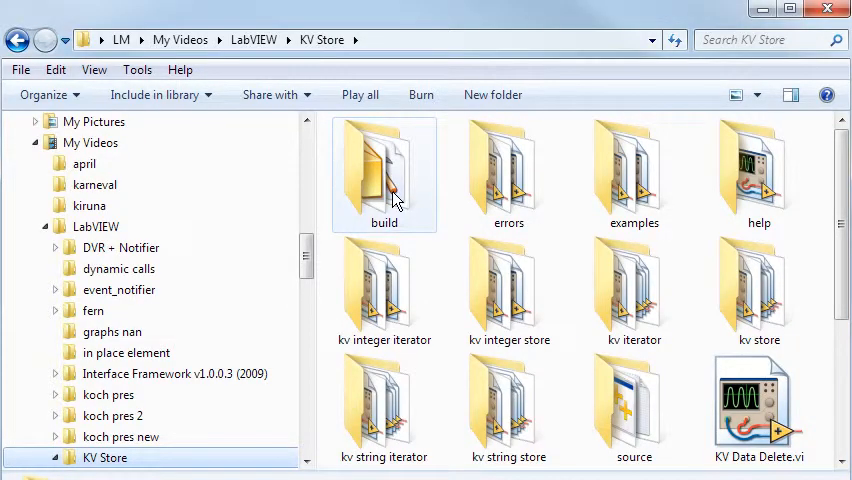
{"action": "double_click", "coordinate": [384, 176]}
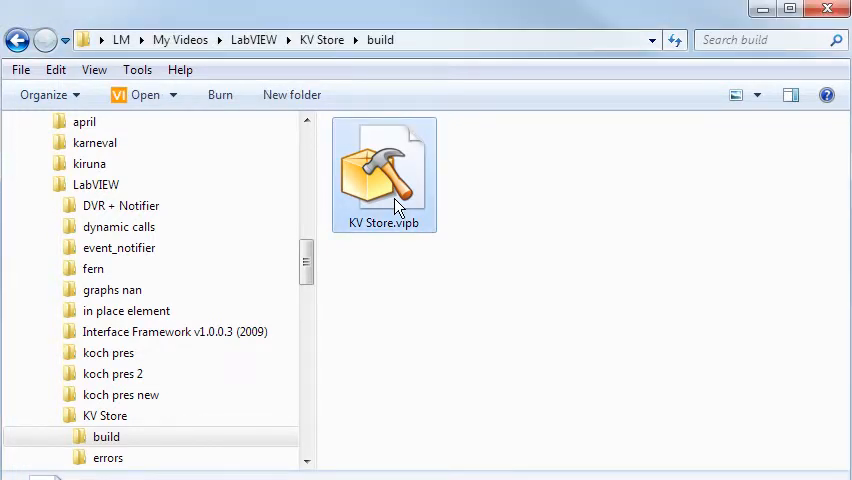
{"action": "double_click", "coordinate": [384, 176]}
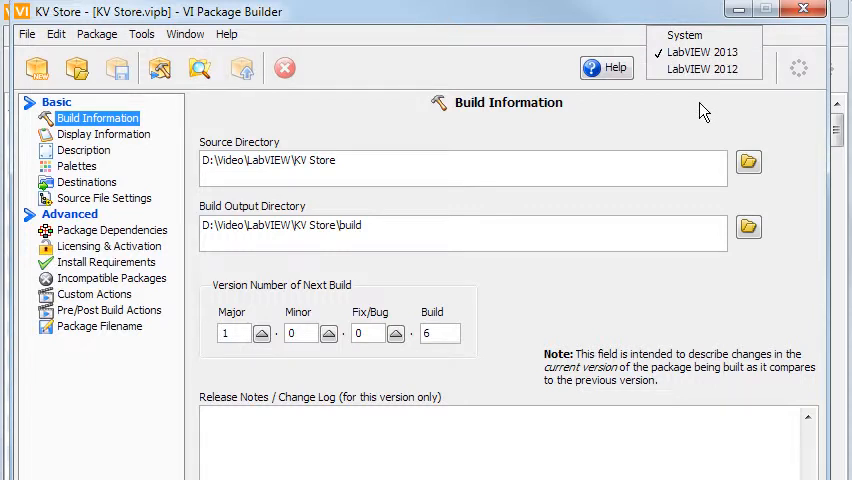
Step: Target LabVIEW 2013, review Display Information, then show the Description page
{"action": "left_click", "coordinate": [702, 52]}
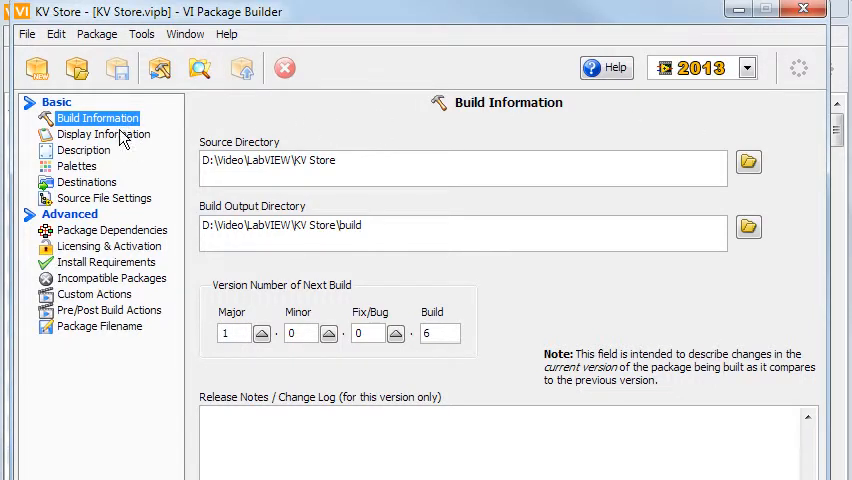
{"action": "left_click", "coordinate": [104, 134]}
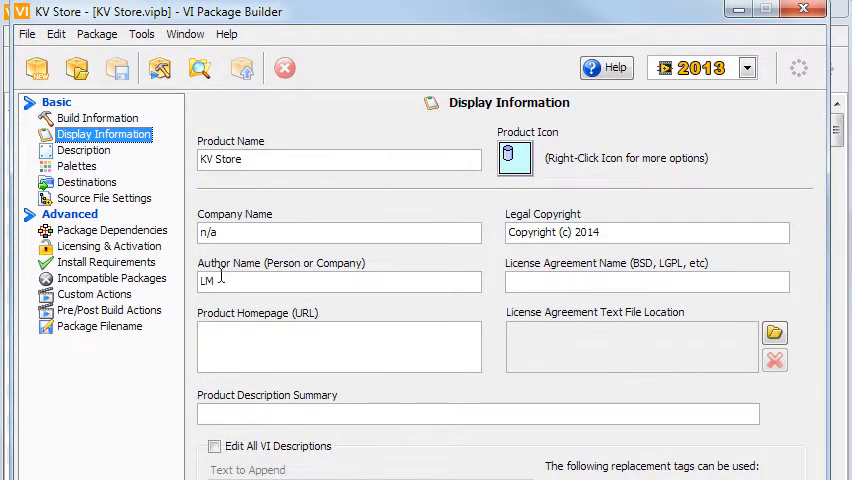
{"action": "left_click", "coordinate": [84, 150]}
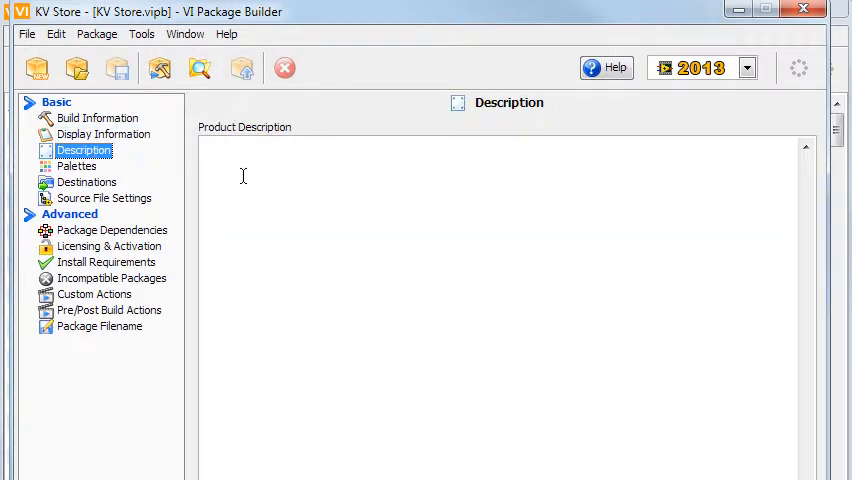
{"action": "mouse_move", "coordinate": [98, 176]}
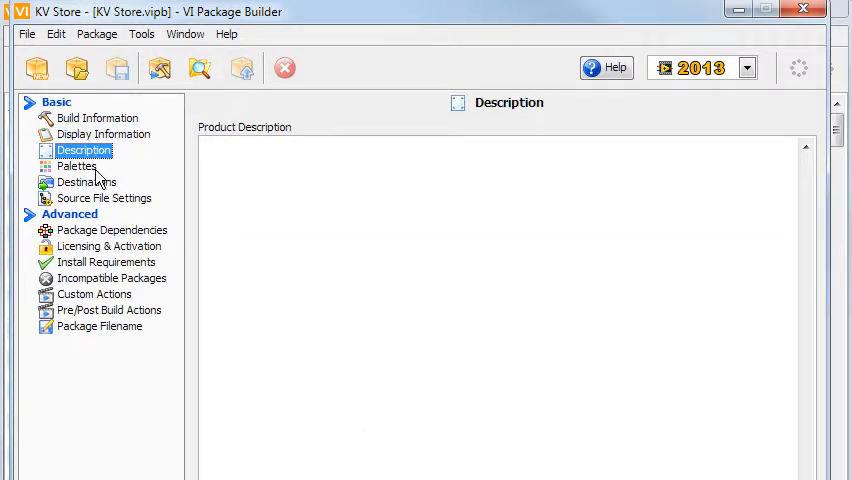
Step: Review Palette Set, Custom Category and library options, previewing the KV Store functions palette
{"action": "left_click", "coordinate": [76, 166]}
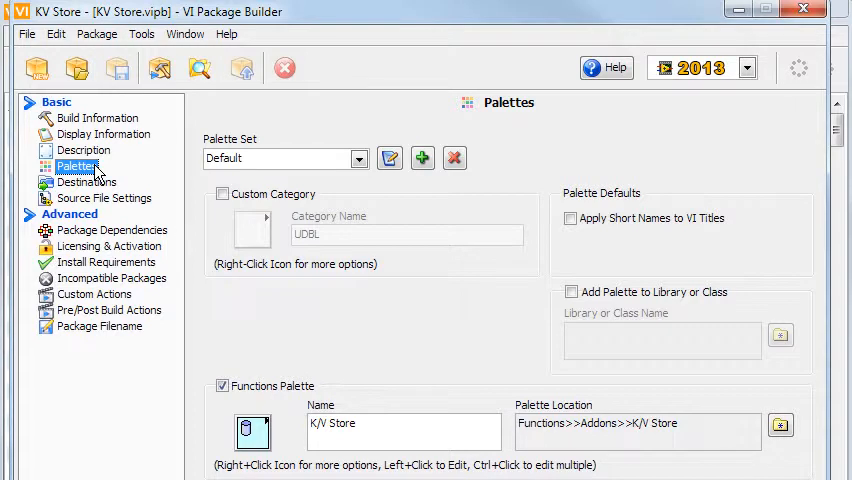
{"action": "mouse_move", "coordinate": [218, 168]}
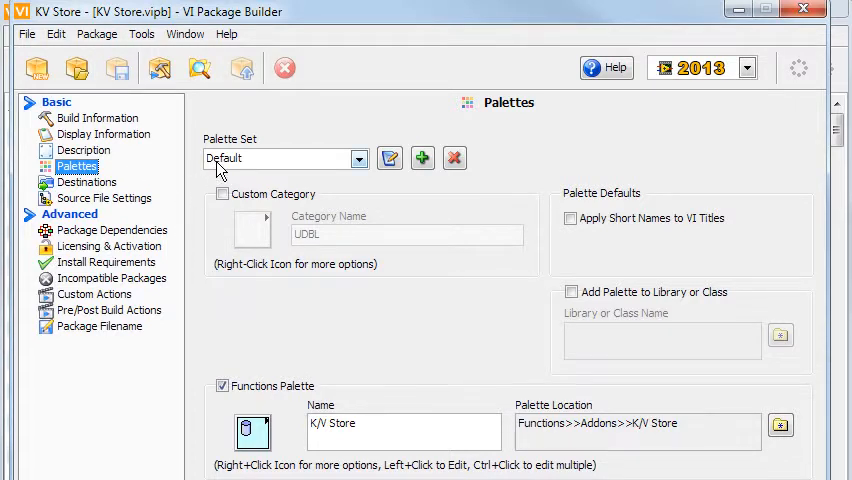
{"action": "left_click", "coordinate": [358, 158]}
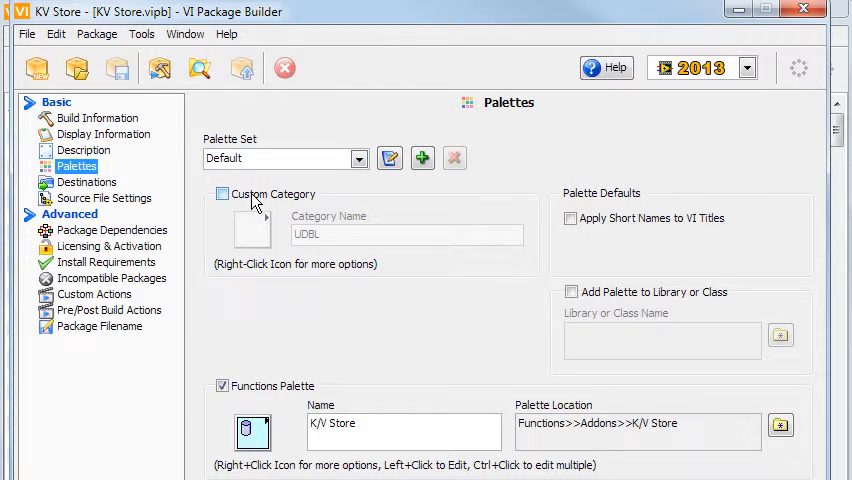
{"action": "mouse_move", "coordinate": [280, 204]}
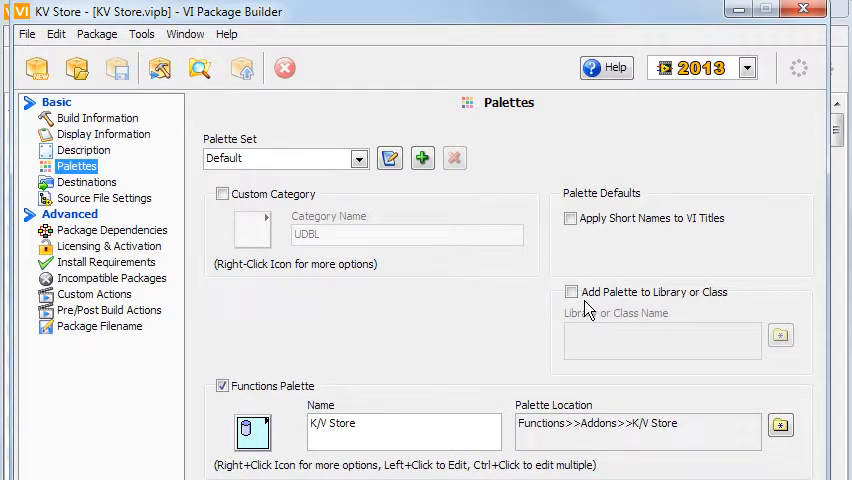
{"action": "left_click", "coordinate": [572, 292]}
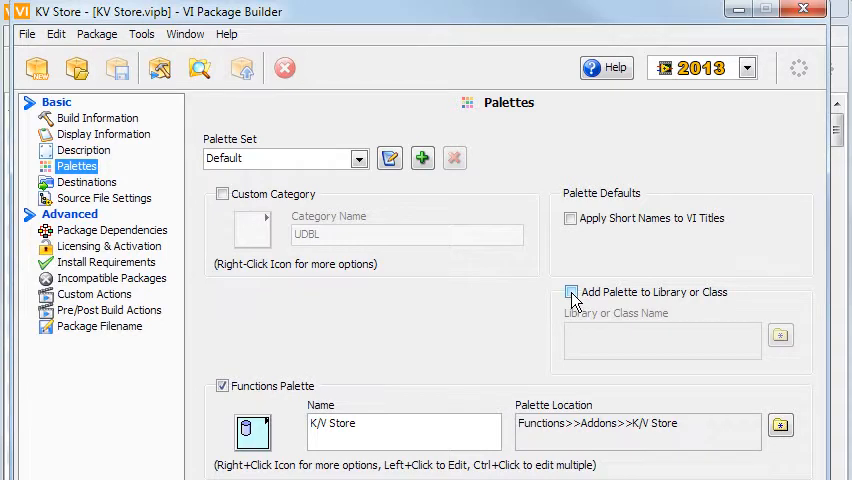
{"action": "left_click", "coordinate": [570, 292]}
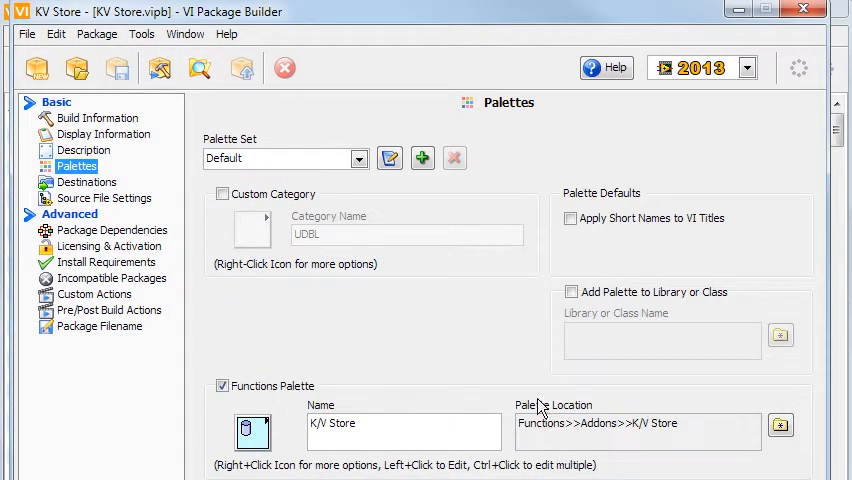
{"action": "mouse_move", "coordinate": [416, 310]}
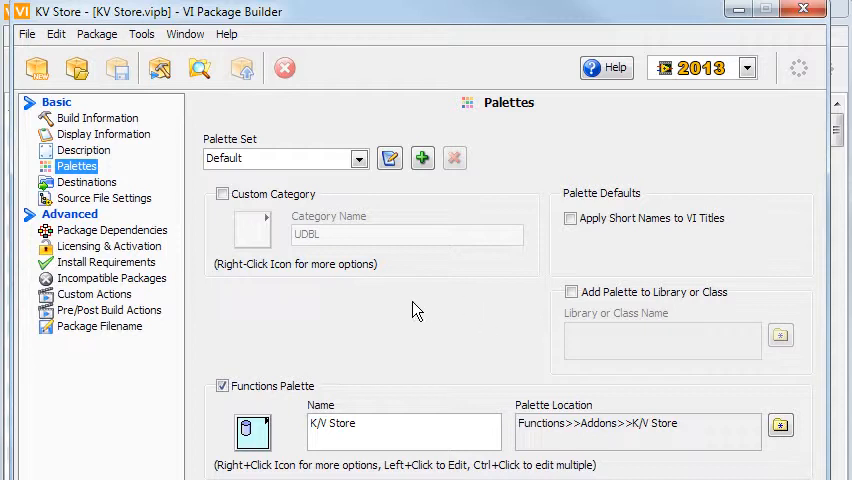
{"action": "scroll", "scroll_direction": "down", "scroll_amount": 3}
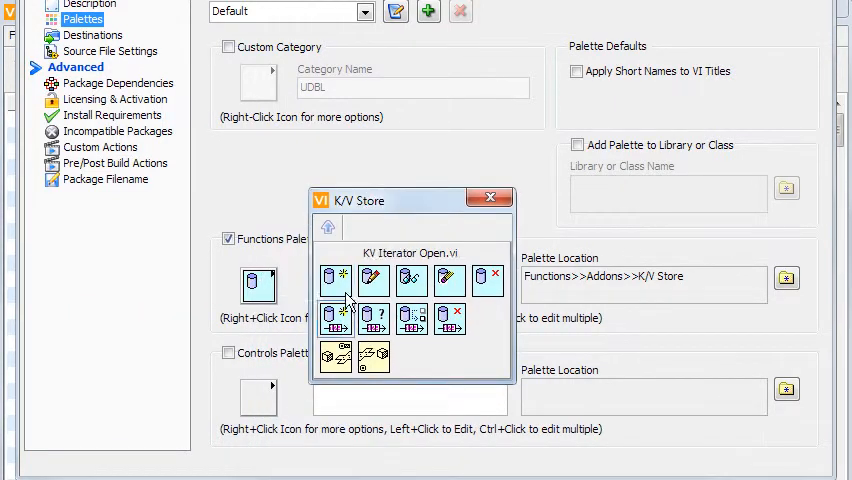
Step: Inspect a VI and the subpalette entry in the K/V Store palette preview, then close it
{"action": "right_click", "coordinate": [336, 278]}
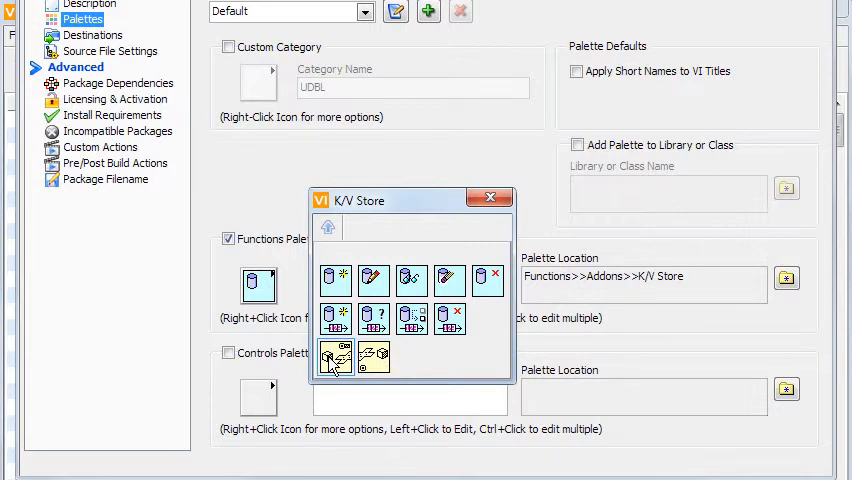
{"action": "right_click", "coordinate": [336, 356]}
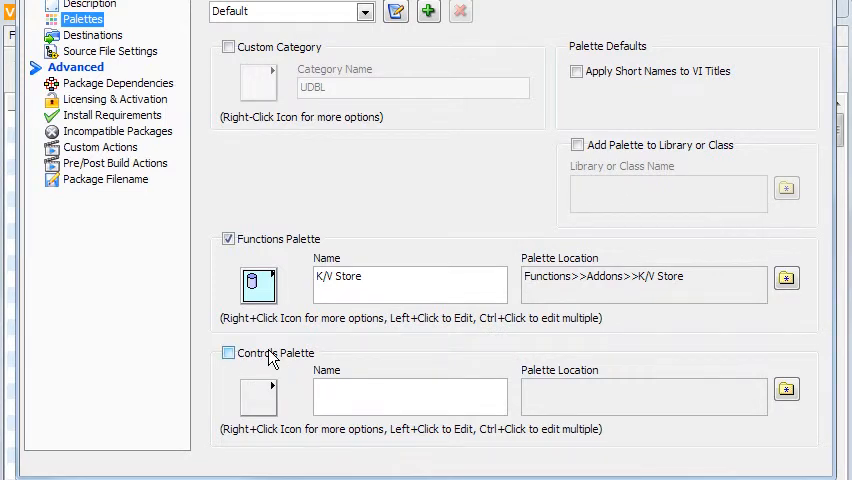
{"action": "left_click", "coordinate": [92, 36]}
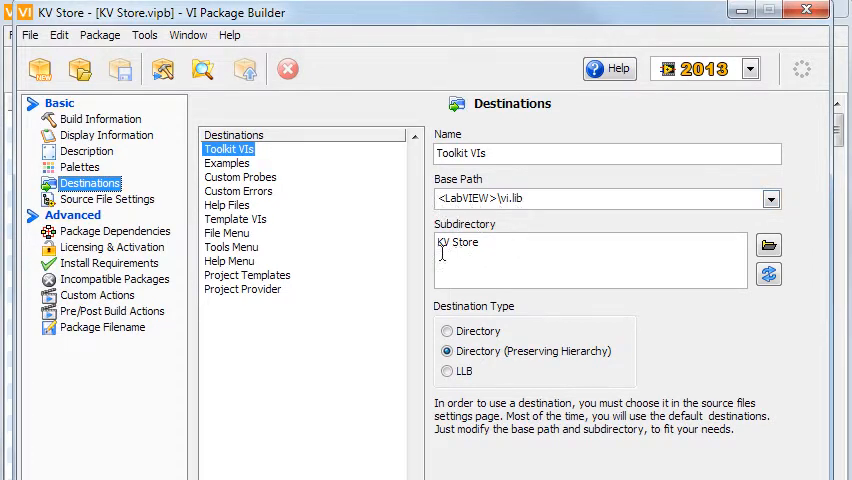
Step: Review Examples, Custom Probes and Custom Errors destinations, the last installing to user.lib errors subdirectory
{"action": "left_click", "coordinate": [228, 164]}
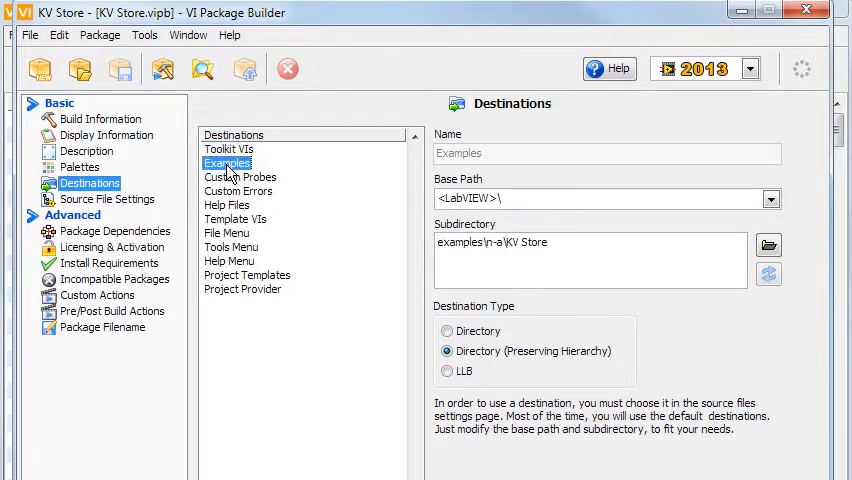
{"action": "mouse_move", "coordinate": [410, 256]}
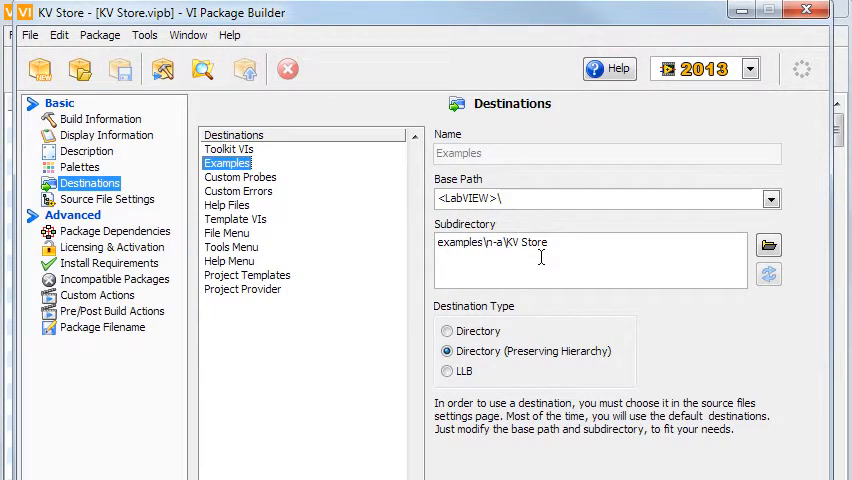
{"action": "left_click", "coordinate": [240, 176]}
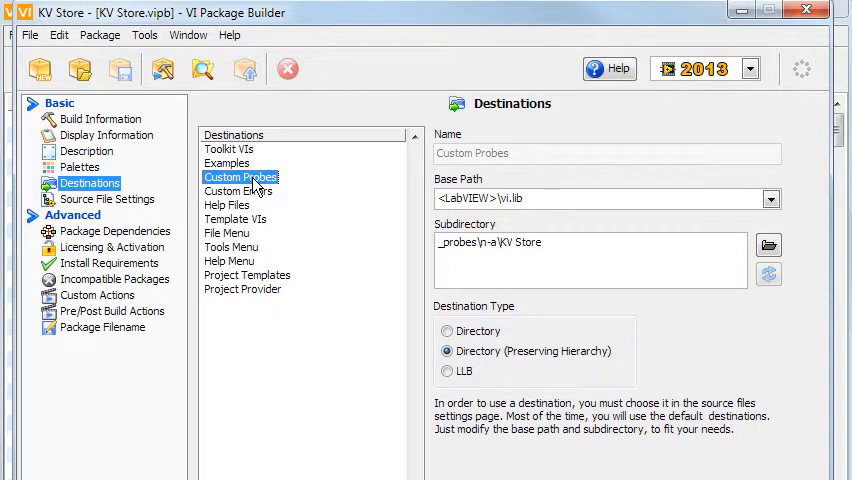
{"action": "left_click", "coordinate": [240, 192]}
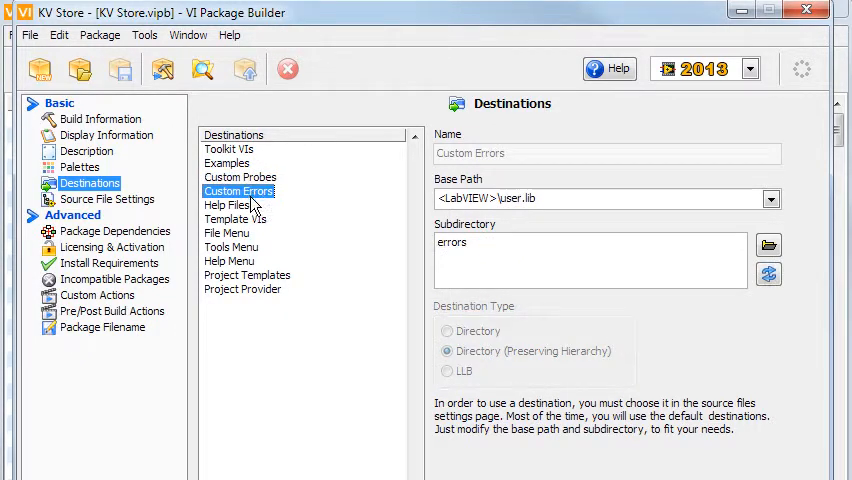
{"action": "mouse_move", "coordinate": [330, 216]}
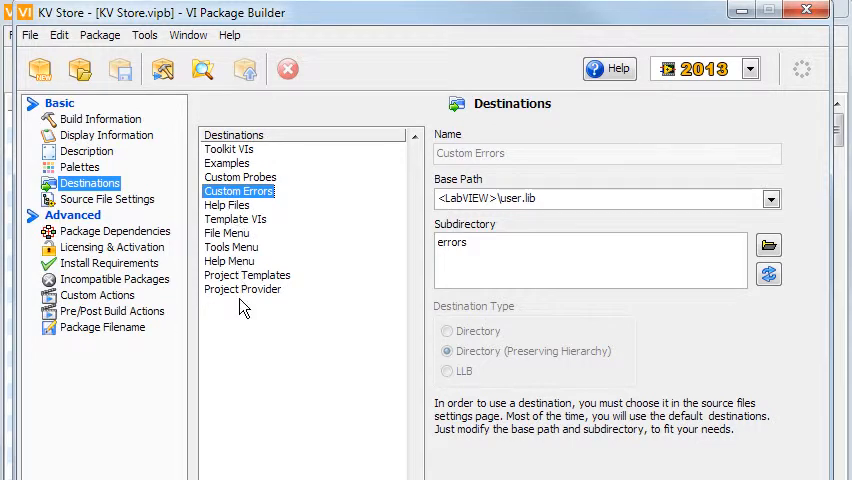
{"action": "mouse_move", "coordinate": [150, 240]}
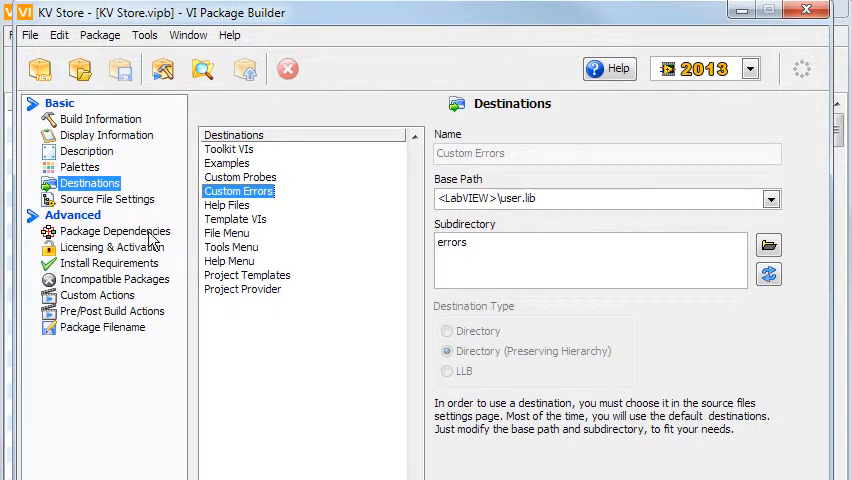
{"action": "left_click", "coordinate": [106, 200]}
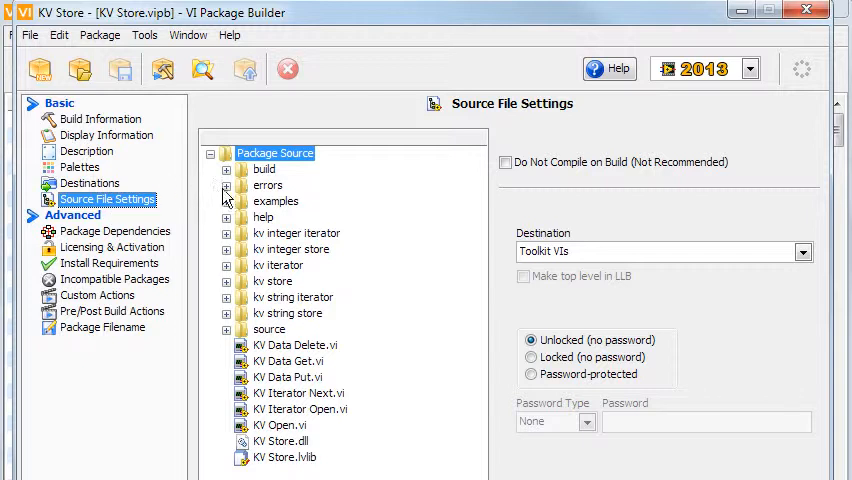
Step: Check KV-errors.txt goes to Custom Errors, Error Base.vi settings, and help home page to Help Menu
{"action": "left_click", "coordinate": [228, 184]}
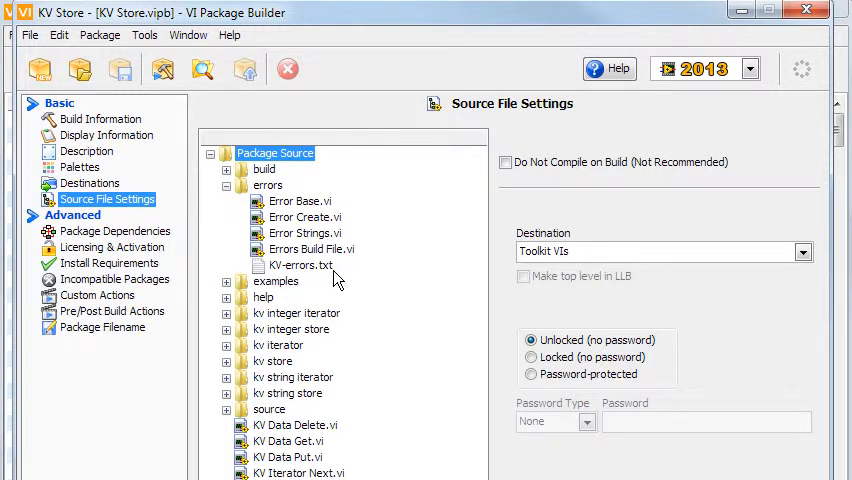
{"action": "left_click", "coordinate": [300, 264]}
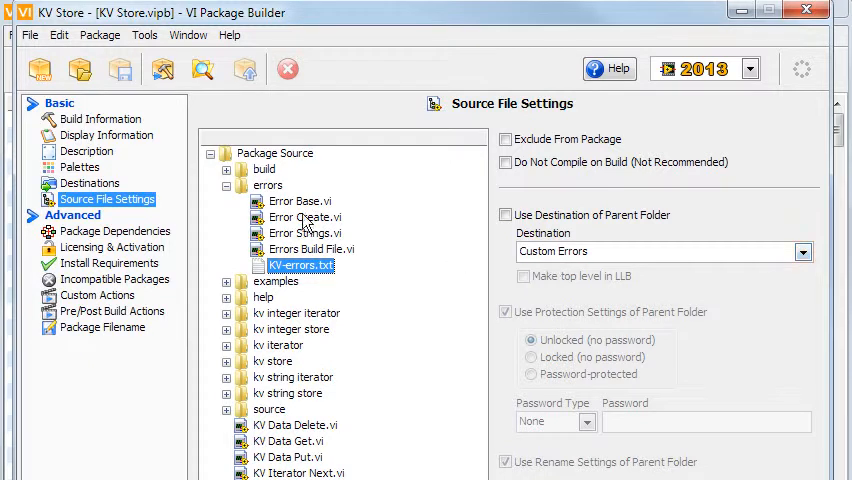
{"action": "left_click", "coordinate": [90, 184]}
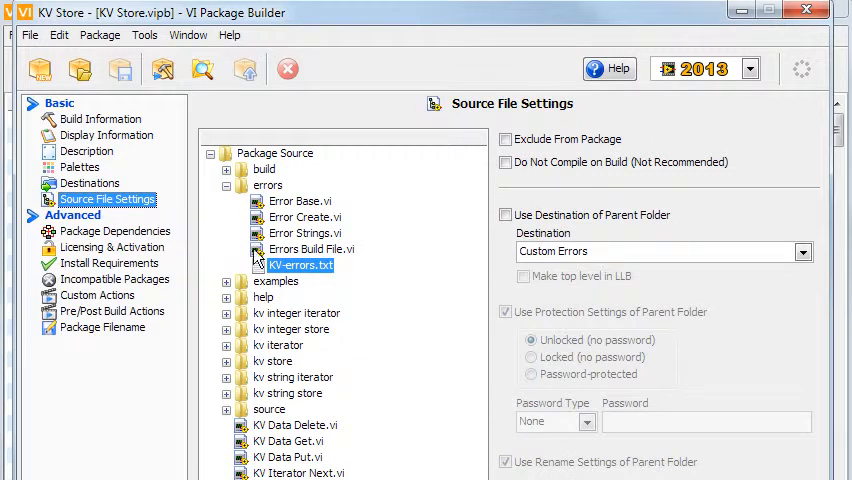
{"action": "left_click", "coordinate": [300, 200]}
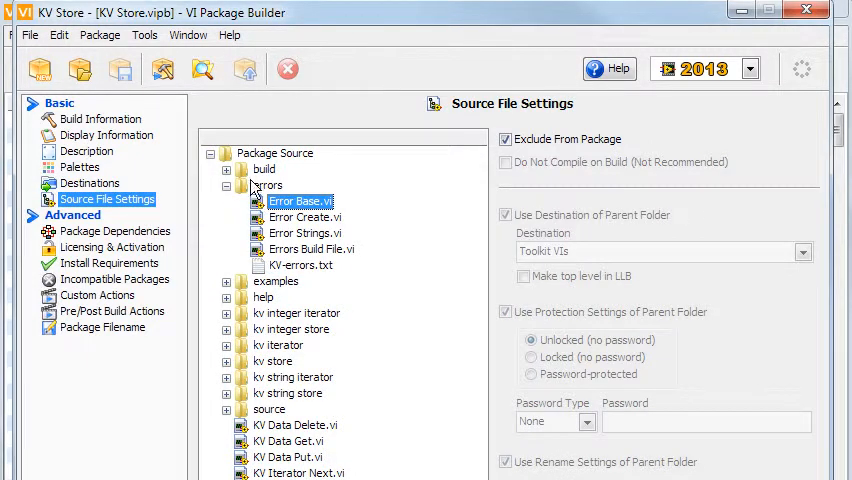
{"action": "left_click", "coordinate": [270, 408]}
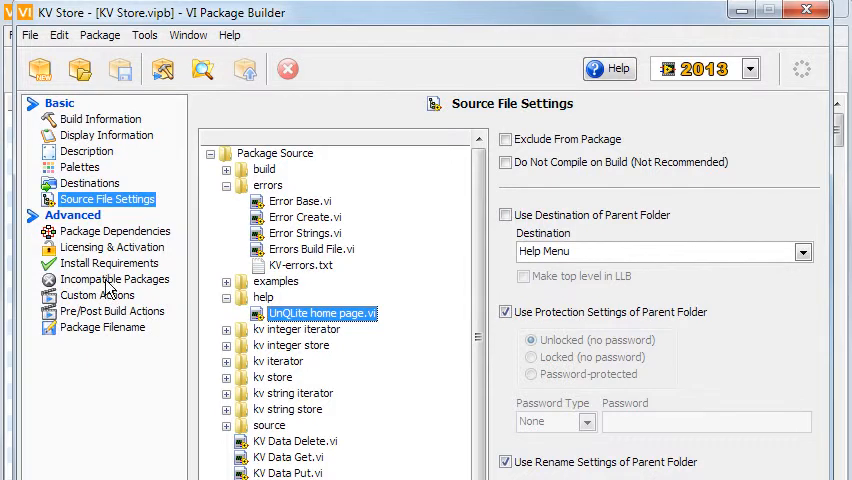
Step: Review install requirements, then show output filename UDBL_lib_KV_Store-1.0.0.6.vip
{"action": "left_click", "coordinate": [110, 264]}
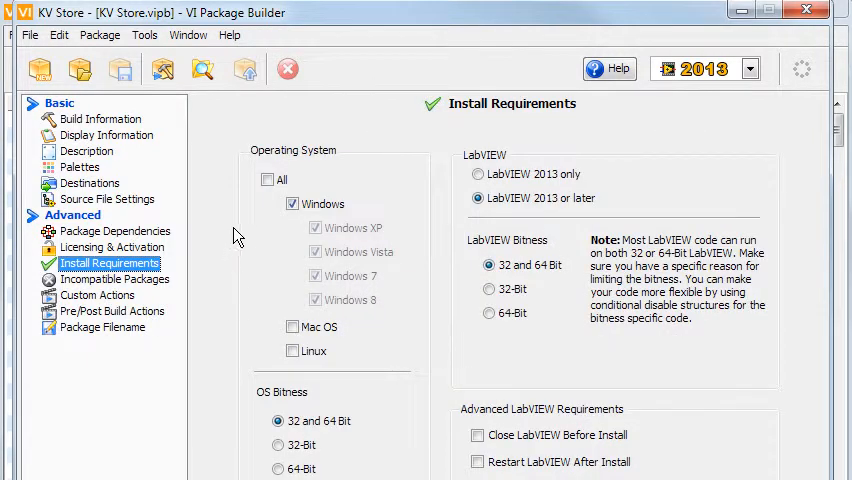
{"action": "mouse_move", "coordinate": [112, 336]}
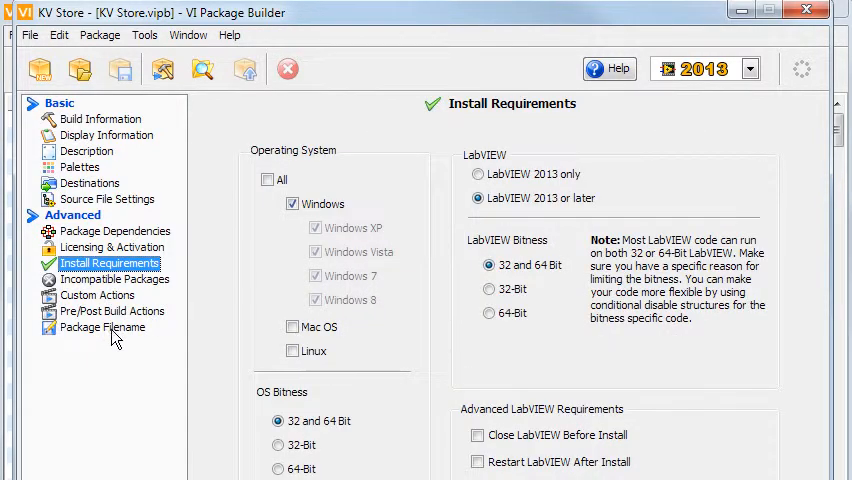
{"action": "left_click", "coordinate": [104, 328]}
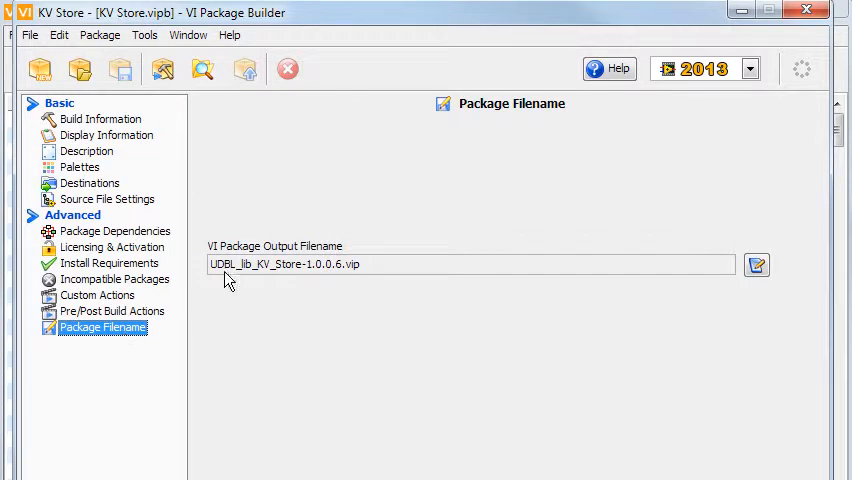
{"action": "mouse_move", "coordinate": [290, 312]}
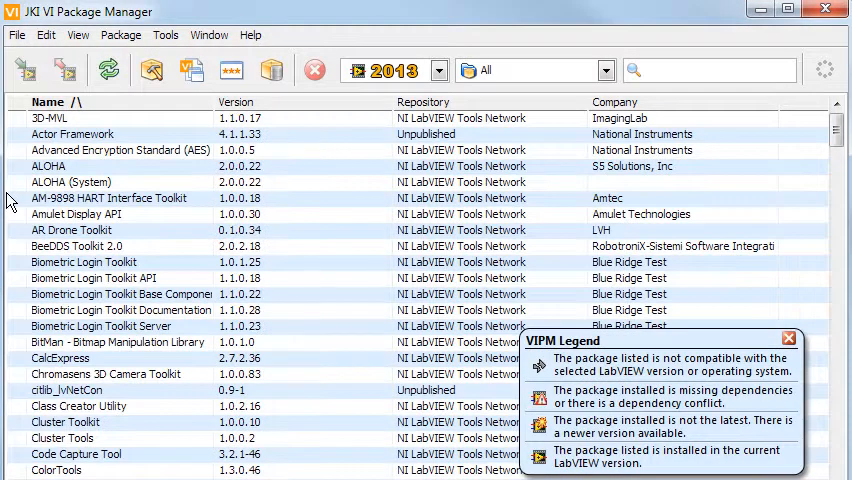
{"action": "mouse_move", "coordinate": [840, 236]}
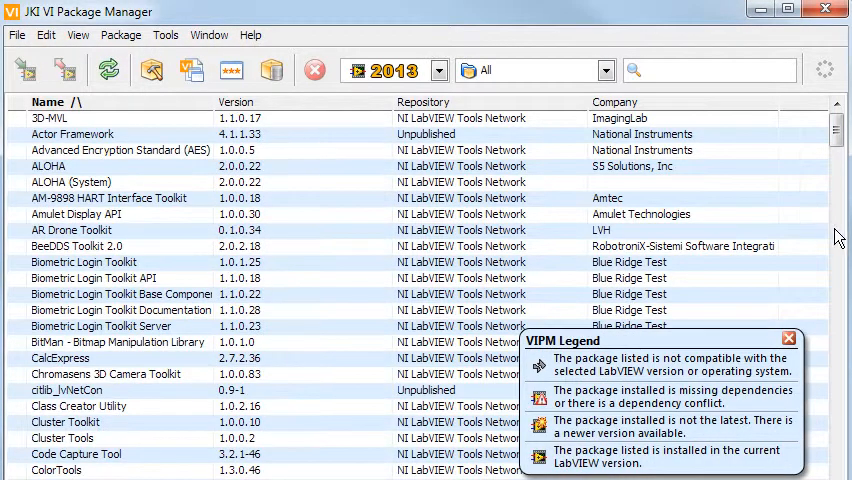
Step: Locate unpublished KV Store 1.0.0.11 in the package list and show its action menu
{"action": "scroll", "scroll_direction": "down", "scroll_amount": 3}
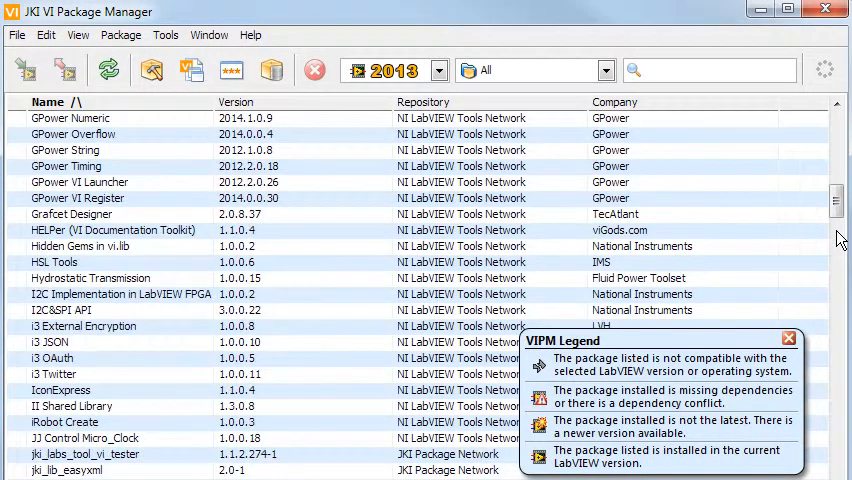
{"action": "scroll", "scroll_direction": "down", "scroll_amount": 3}
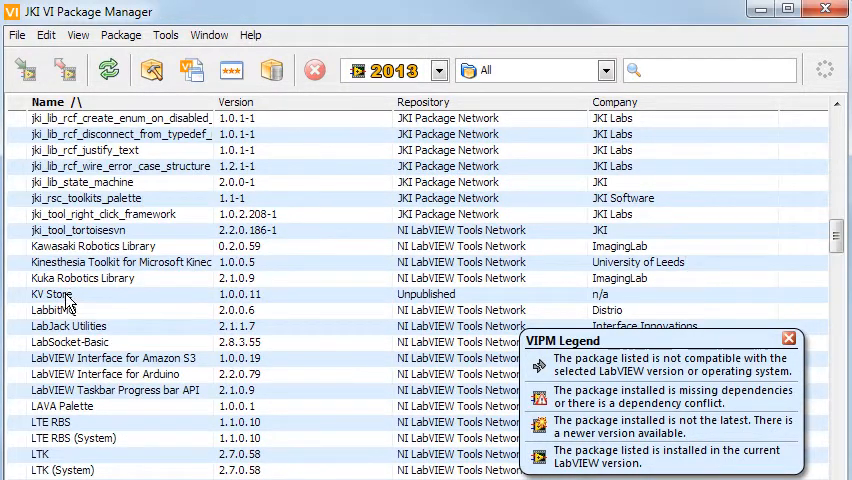
{"action": "right_click", "coordinate": [52, 294]}
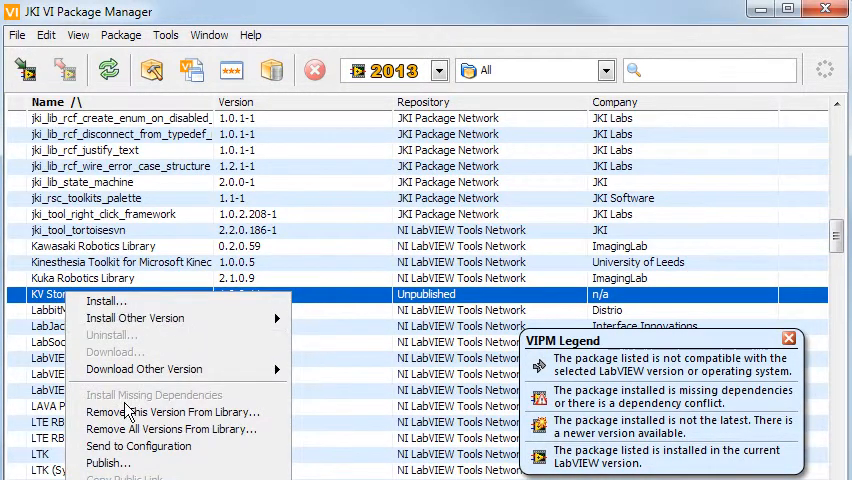